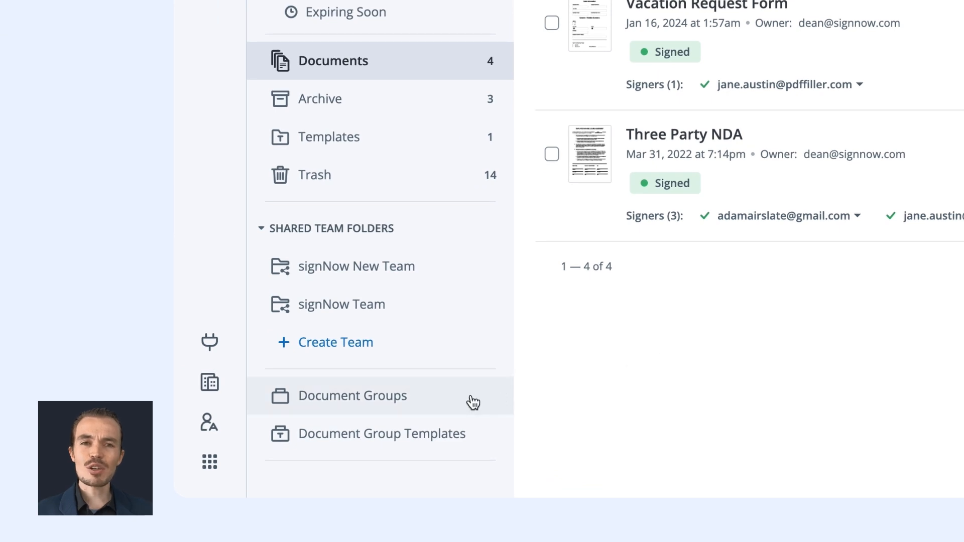
Create a document group from existing documents Code Of Conduct and Two Party NDA
{"action": "left_click", "coordinate": [351, 395]}
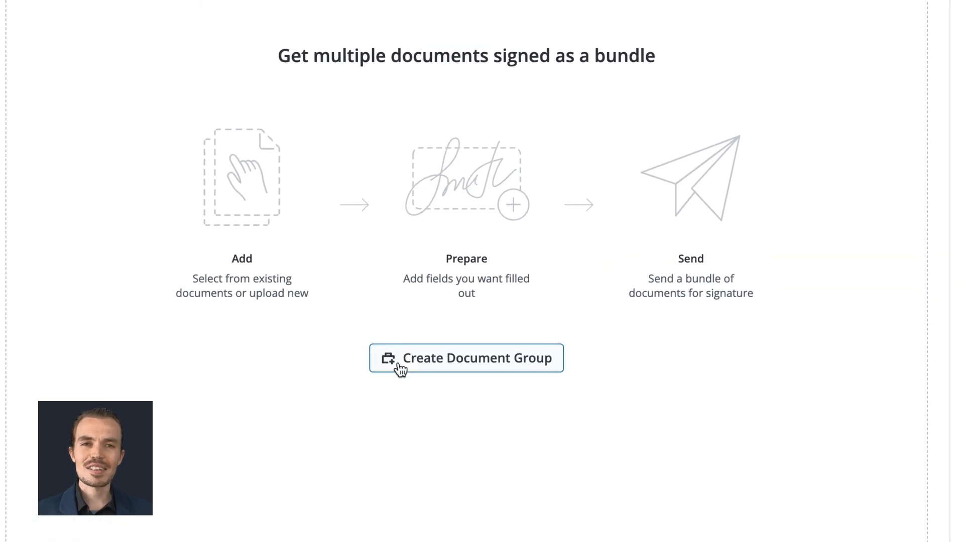
{"action": "left_click", "coordinate": [466, 357]}
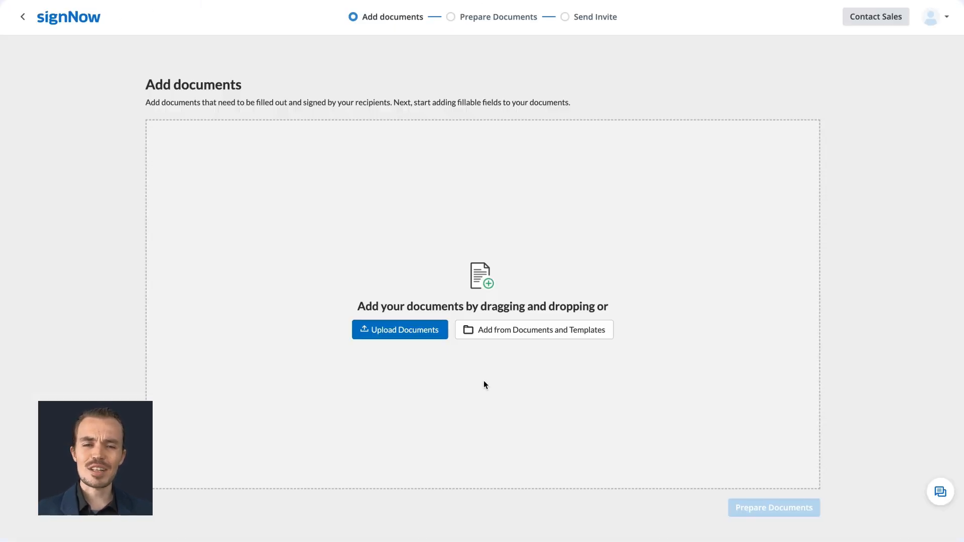
{"action": "left_click", "coordinate": [534, 329]}
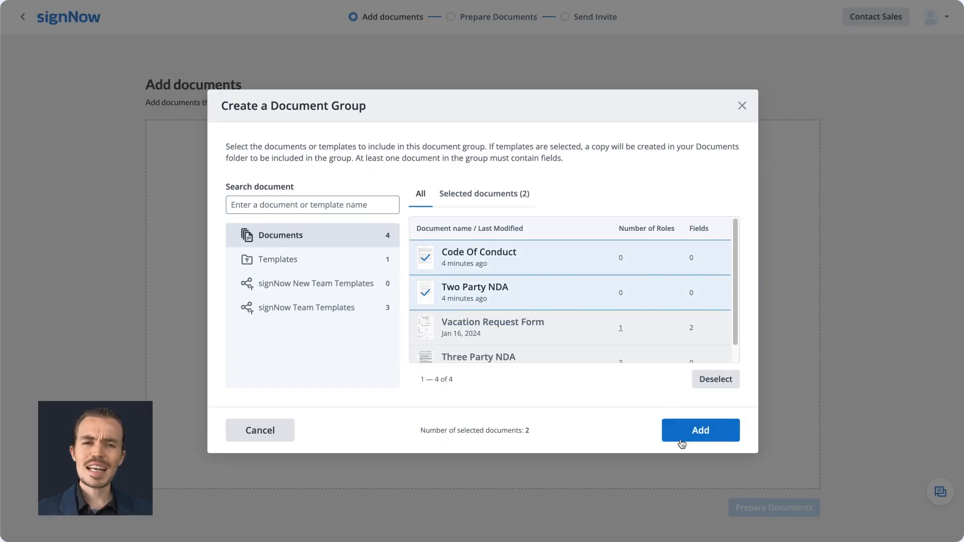
{"action": "left_click", "coordinate": [700, 430]}
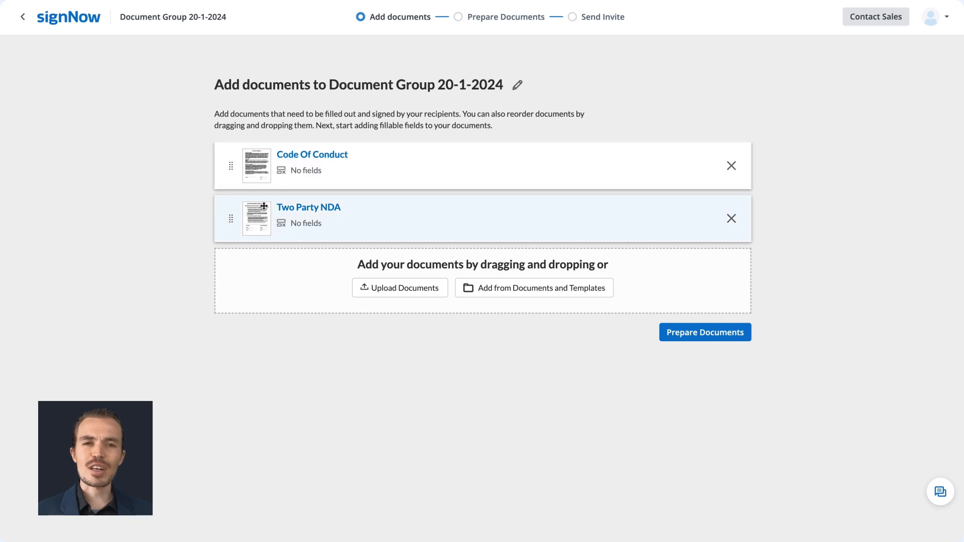
Move Two Party NDA above Code Of Conduct and rename the group 'Employee onboarding'
{"action": "left_click_drag", "start_coordinate": [232, 218], "coordinate": [232, 165]}
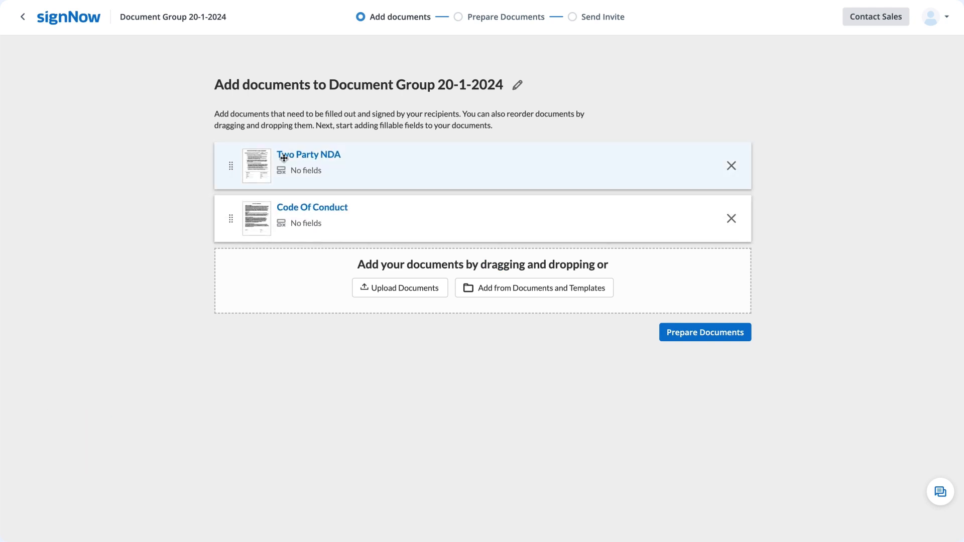
{"action": "left_click", "coordinate": [517, 85]}
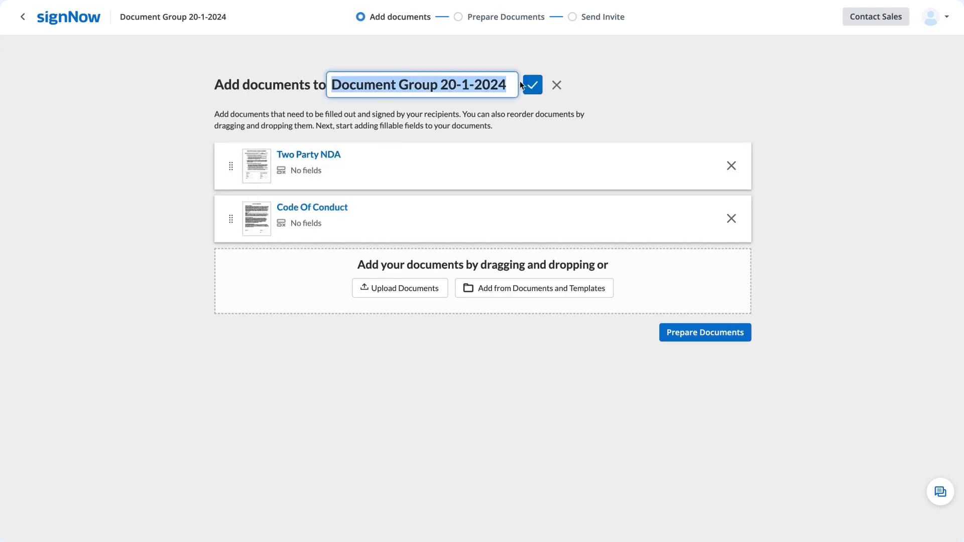
{"action": "left_click", "coordinate": [533, 84]}
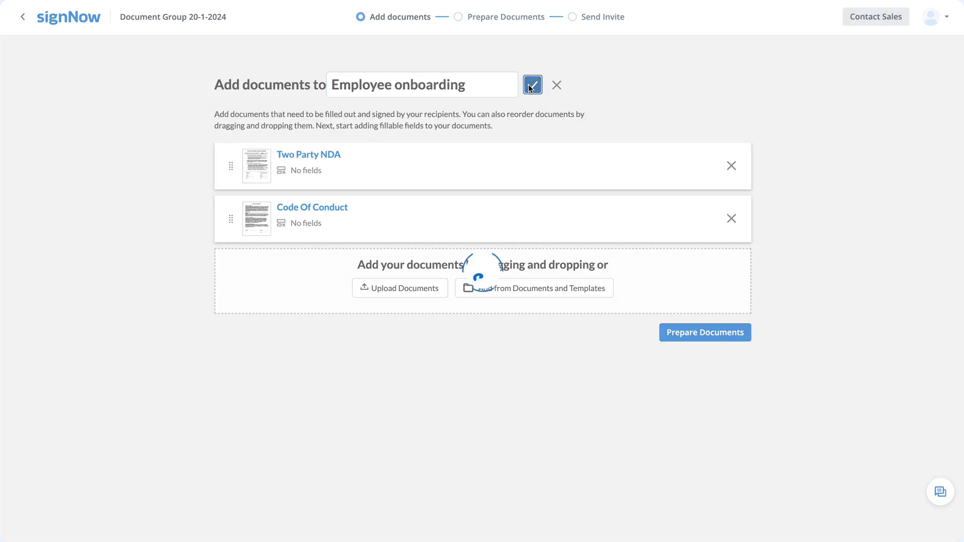
{"action": "left_click", "coordinate": [532, 84]}
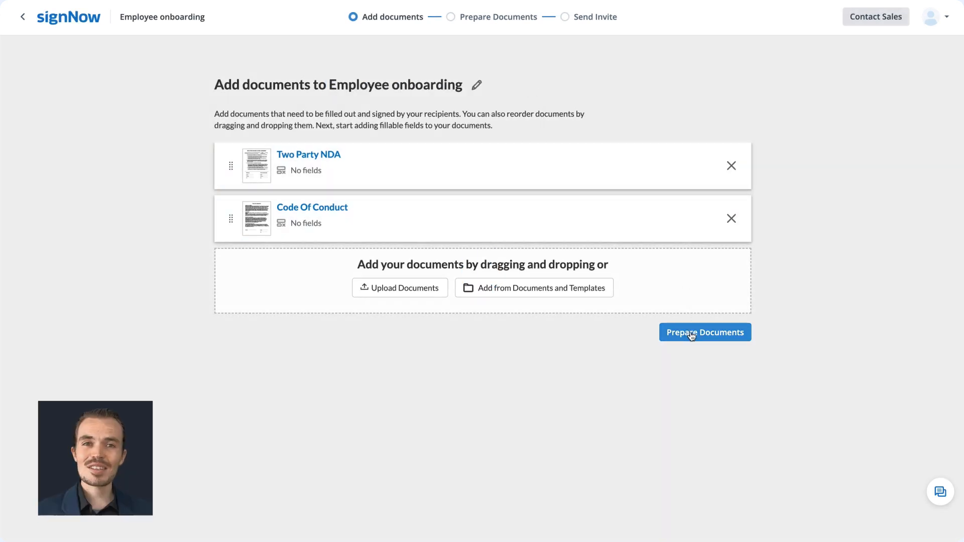
Set up two recipient roles, Employee and Head Of Department, and save them
{"action": "left_click", "coordinate": [705, 332]}
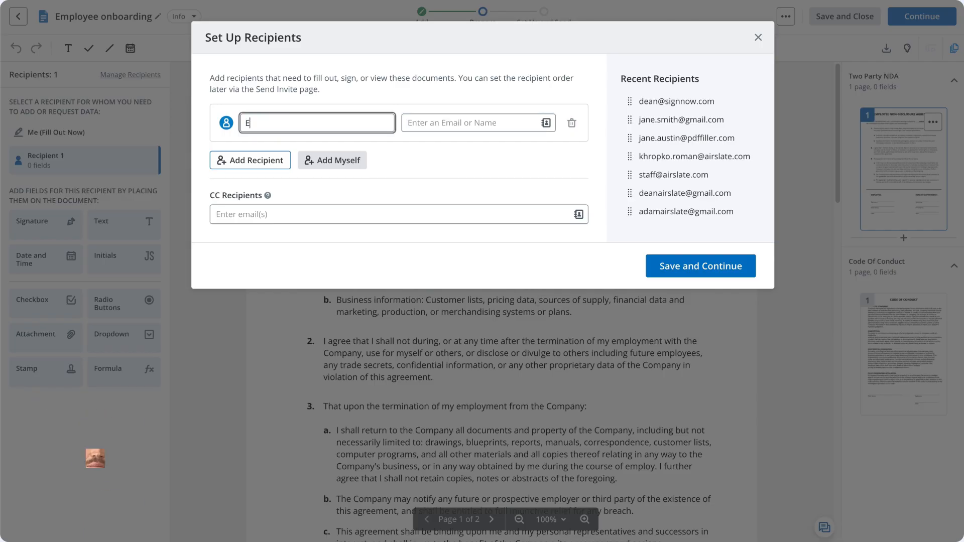
{"action": "type", "text": "mployee"}
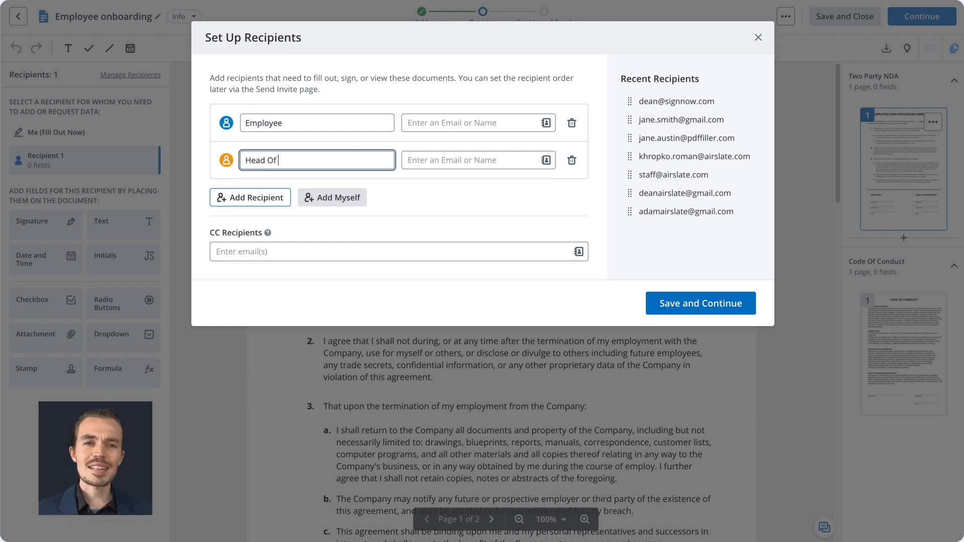
{"action": "type", "text": "Department"}
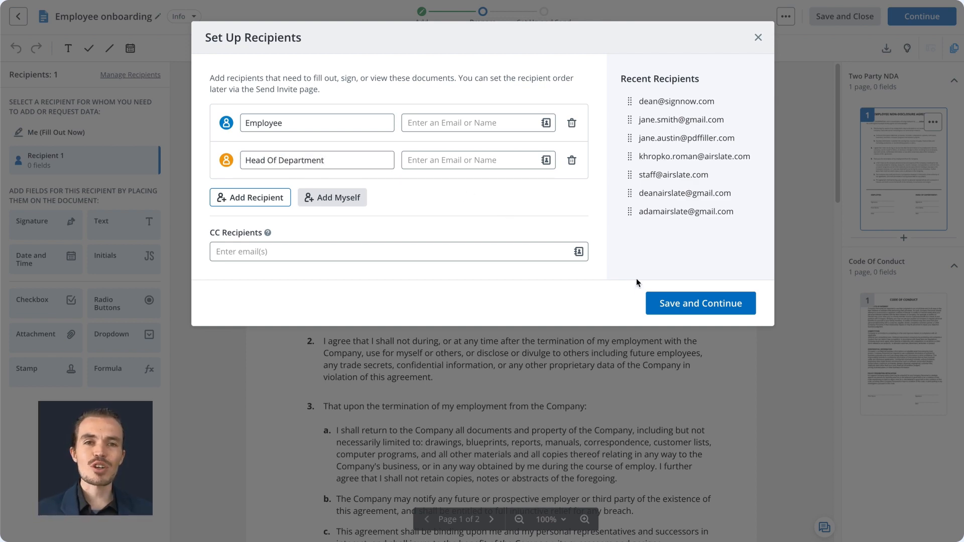
{"action": "left_click", "coordinate": [701, 304]}
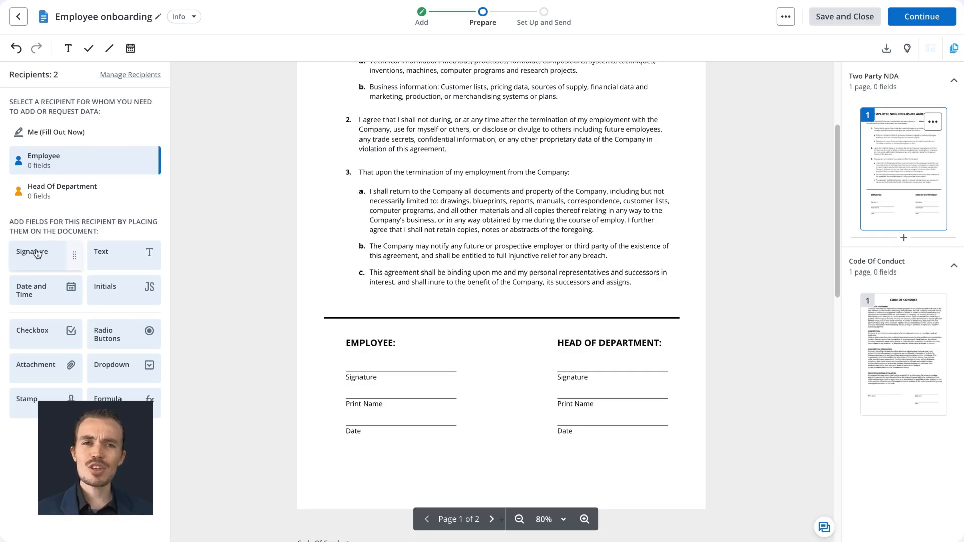
Place signature, text and date fields for both roles on the documents and continue to the invite
{"action": "left_click_drag", "start_coordinate": [32, 252], "coordinate": [388, 359]}
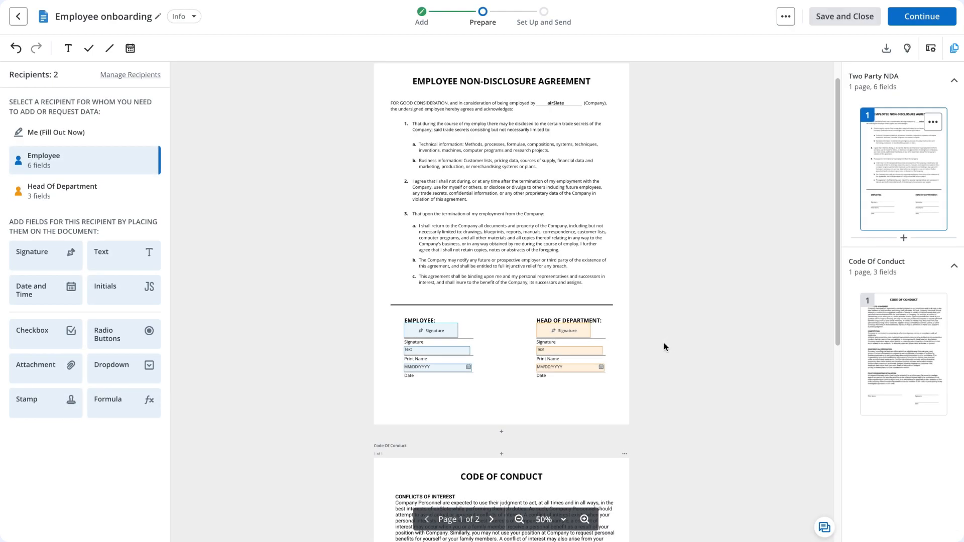
{"action": "scroll", "scroll_direction": "down", "scroll_amount": 3}
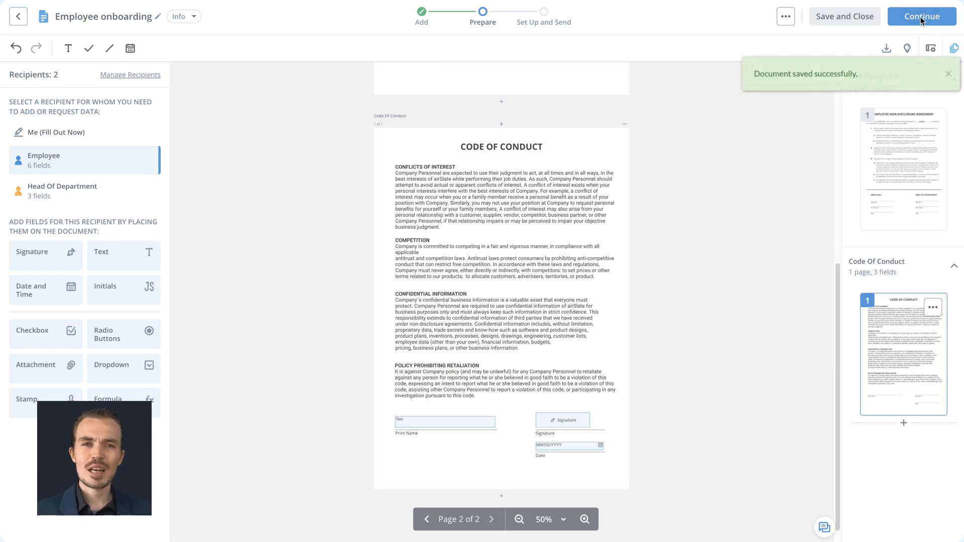
{"action": "left_click", "coordinate": [922, 16]}
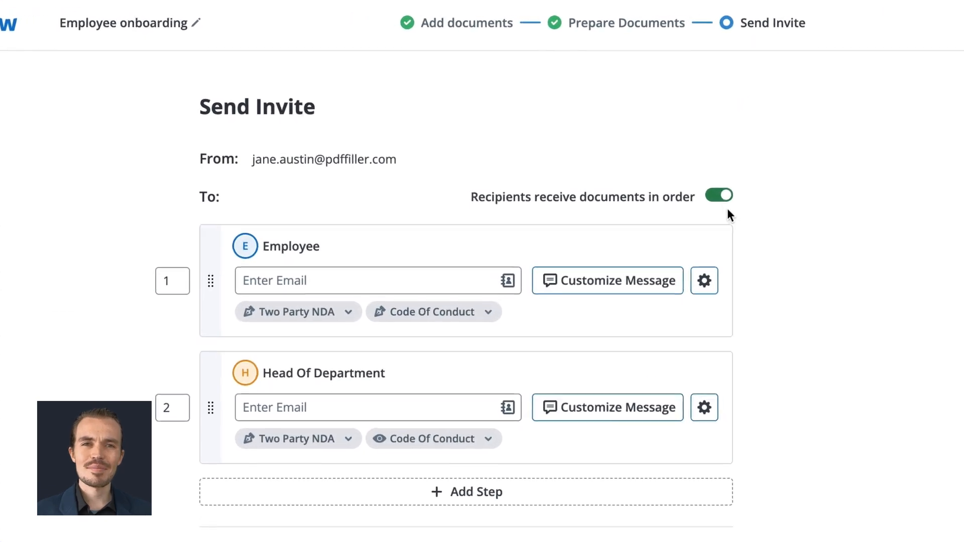
Keep 'Recipients receive documents in order' enabled and go to Employee's invite settings
{"action": "left_click", "coordinate": [719, 196]}
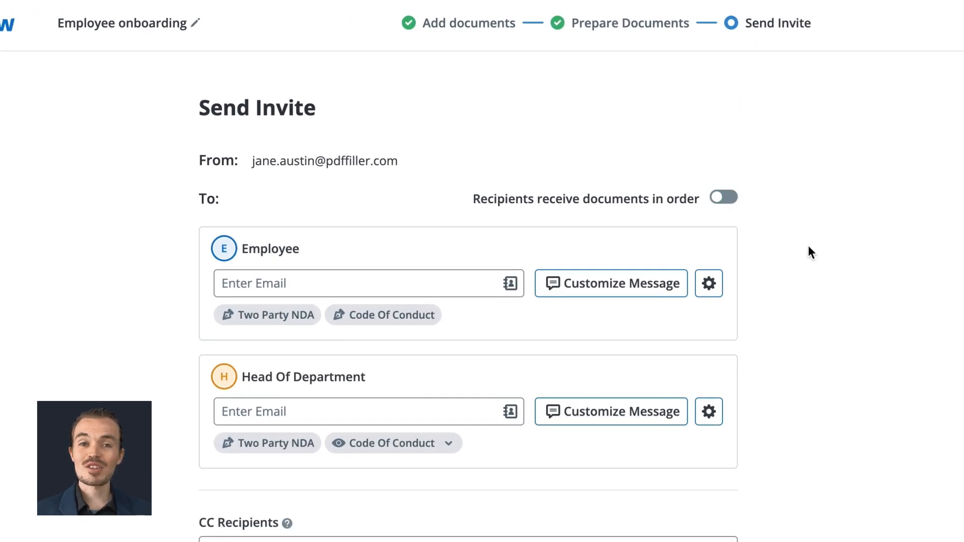
{"action": "left_click", "coordinate": [723, 198]}
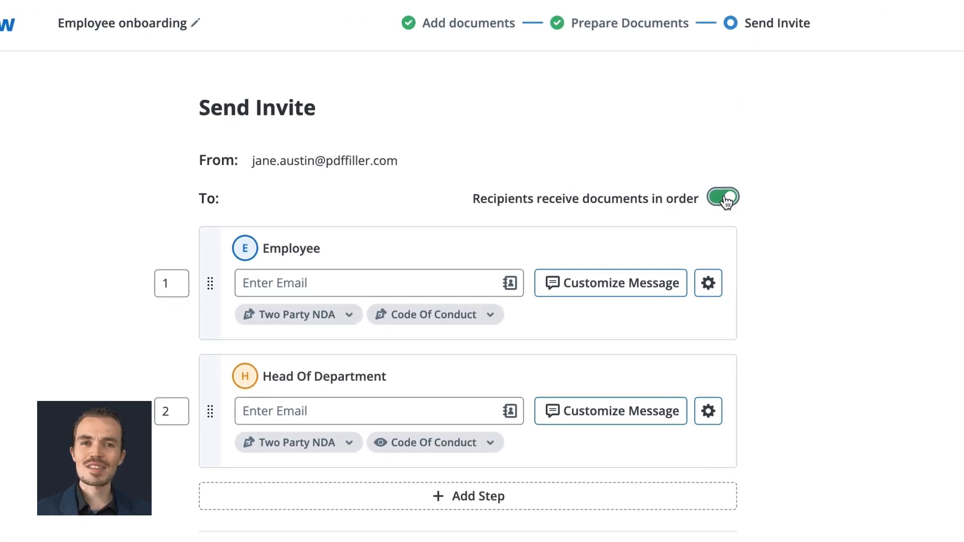
{"action": "left_click", "coordinate": [709, 283]}
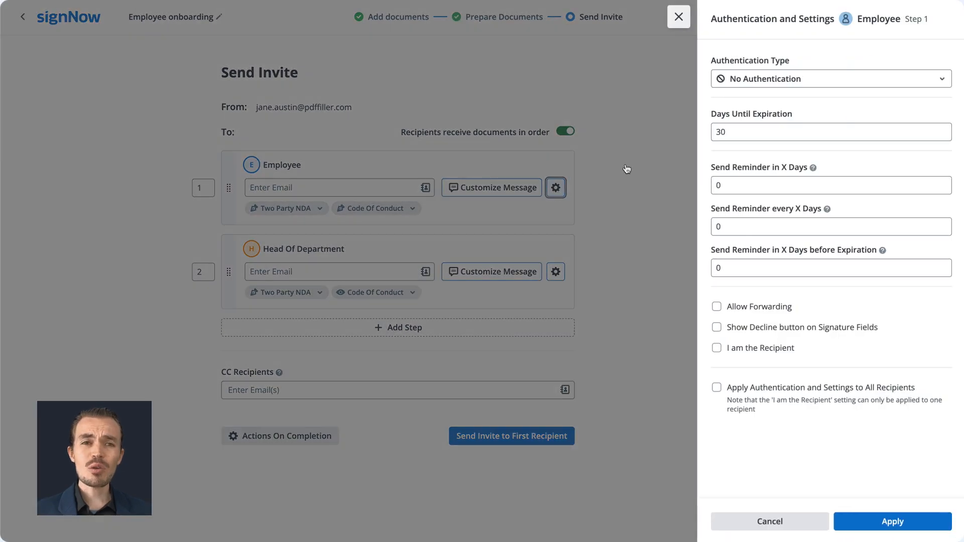
{"action": "left_click", "coordinate": [831, 78]}
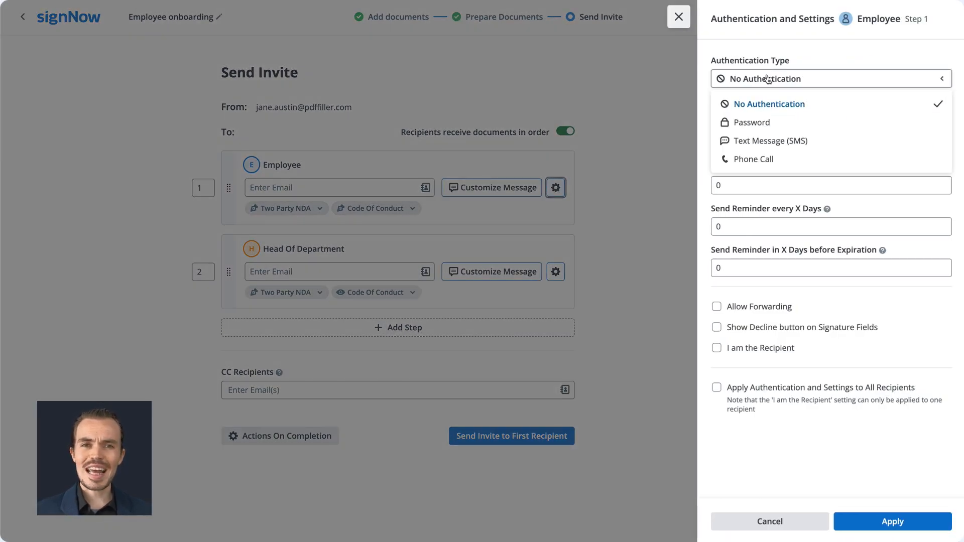
{"action": "left_click", "coordinate": [751, 122]}
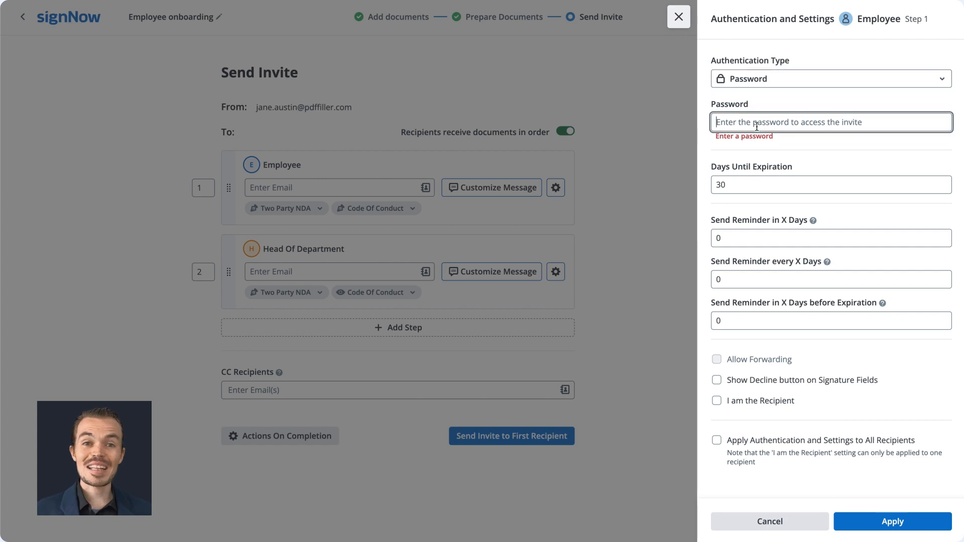
{"action": "type", "text": "1111"}
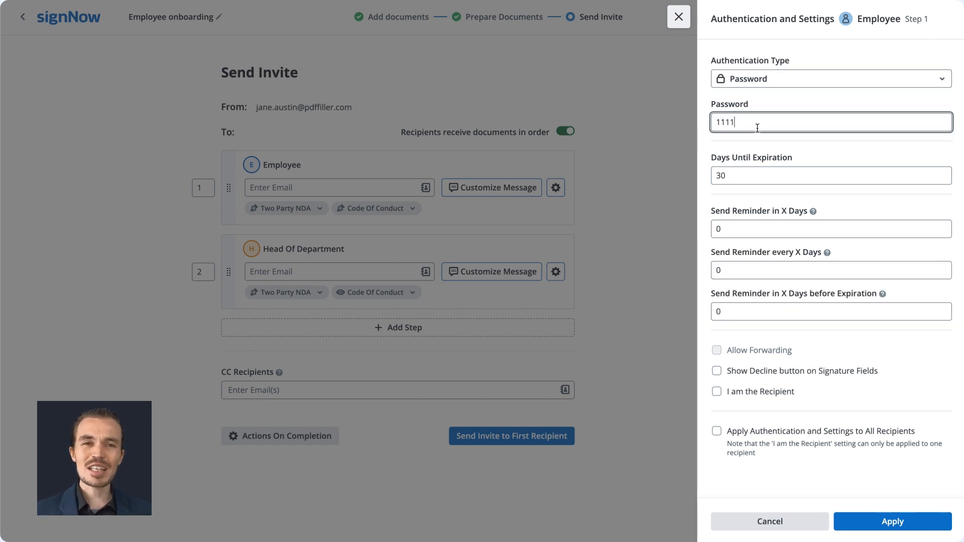
{"action": "left_click", "coordinate": [831, 270]}
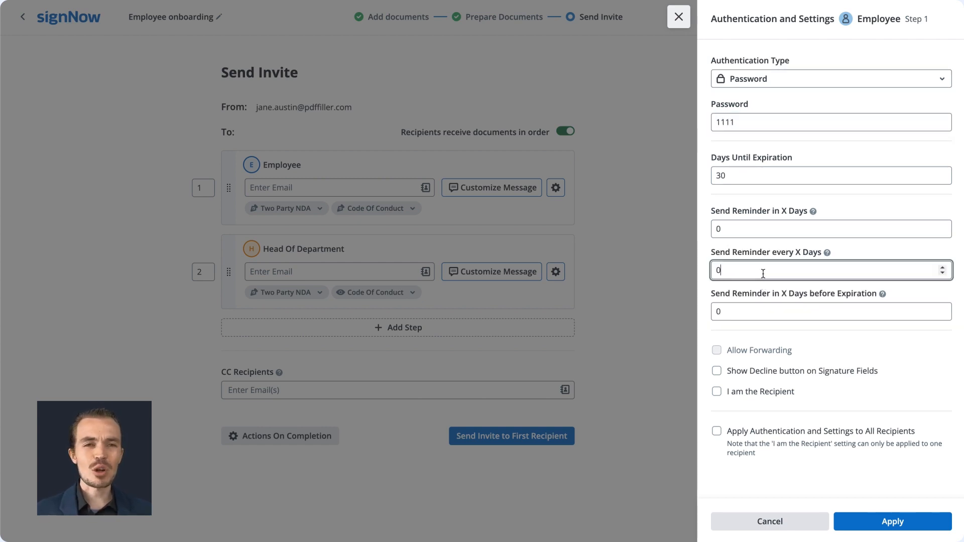
{"action": "type", "text": "2"}
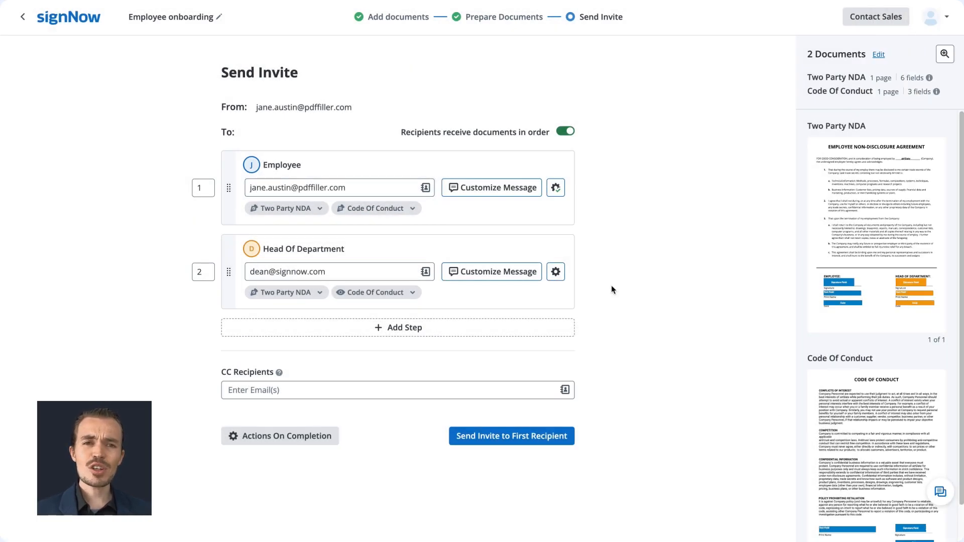
Send the invite to the first recipient so the group is listed as Pending
{"action": "left_click", "coordinate": [512, 435]}
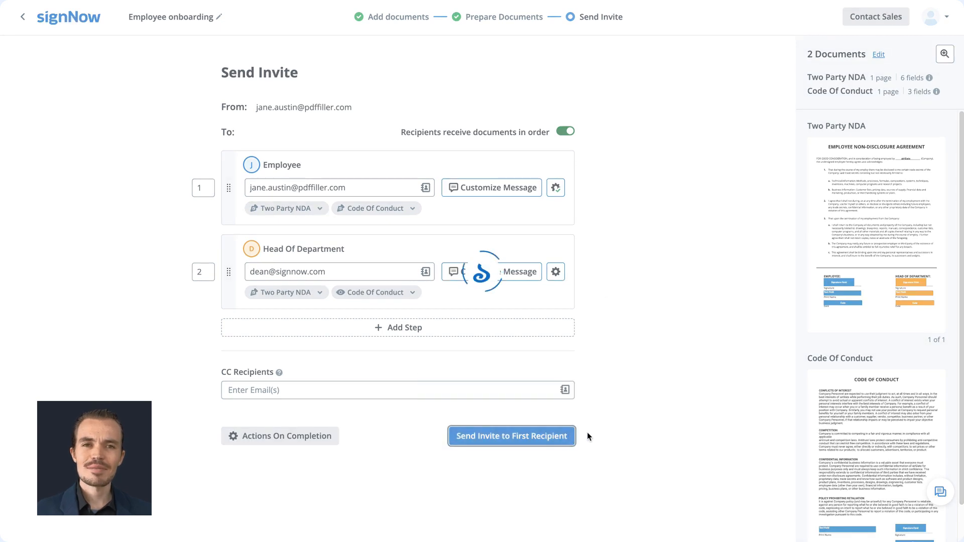
{"action": "left_click", "coordinate": [511, 436]}
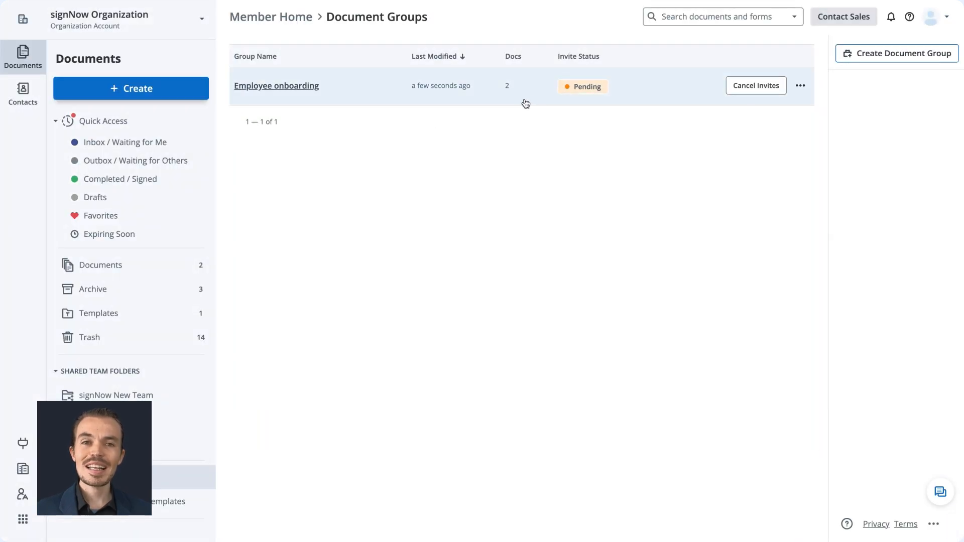
View the Employee onboarding group status showing step 1 awaiting Employee and step 2 pending
{"action": "left_click", "coordinate": [800, 86]}
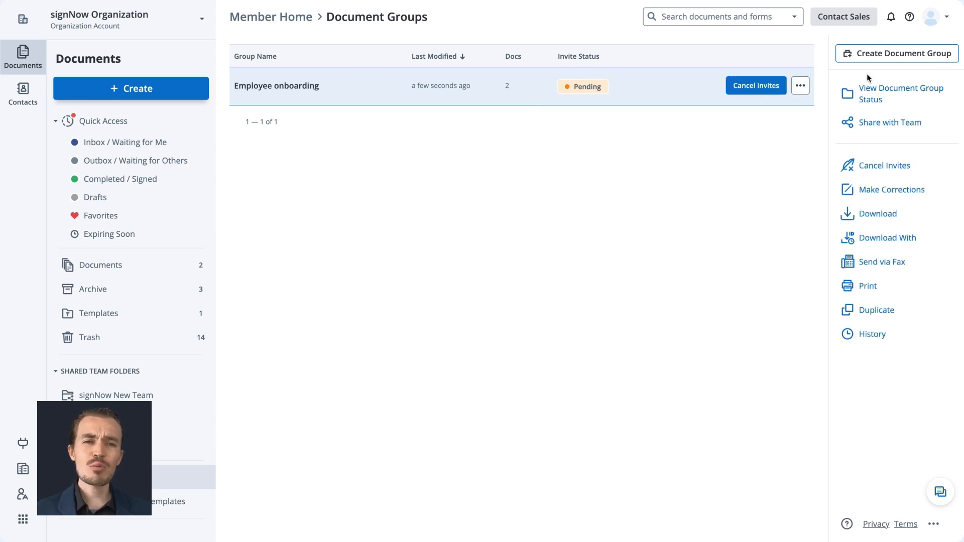
{"action": "left_click", "coordinate": [900, 94]}
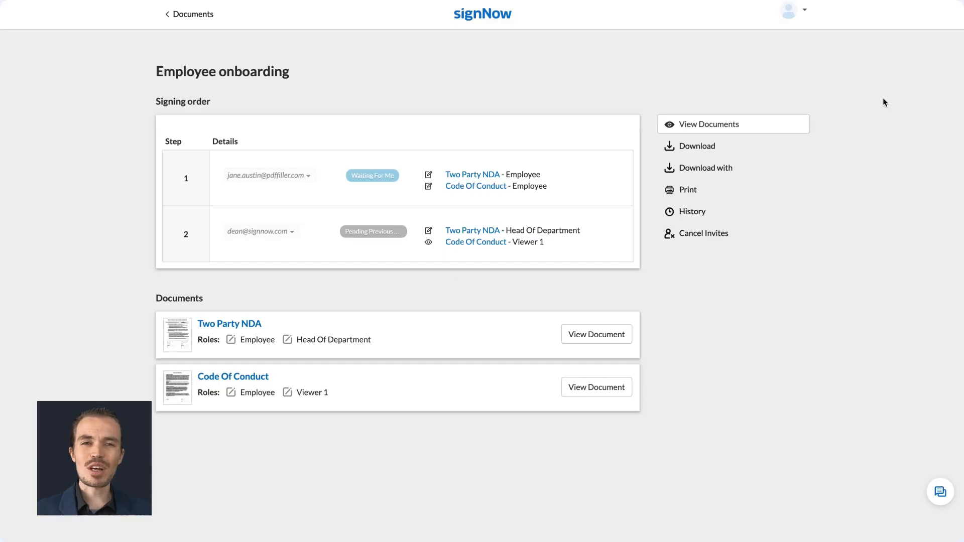